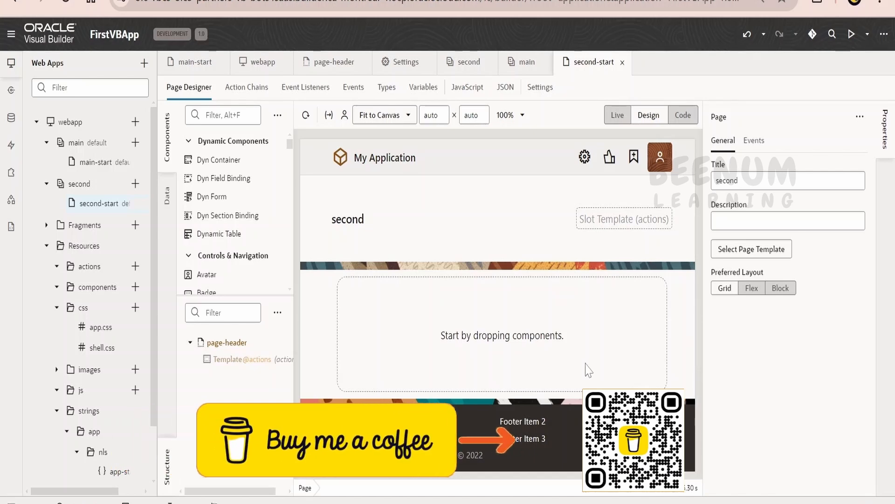
# Open the main-start page in the Page Designer, showing the My Application header and footer
pyautogui.click(97, 163)
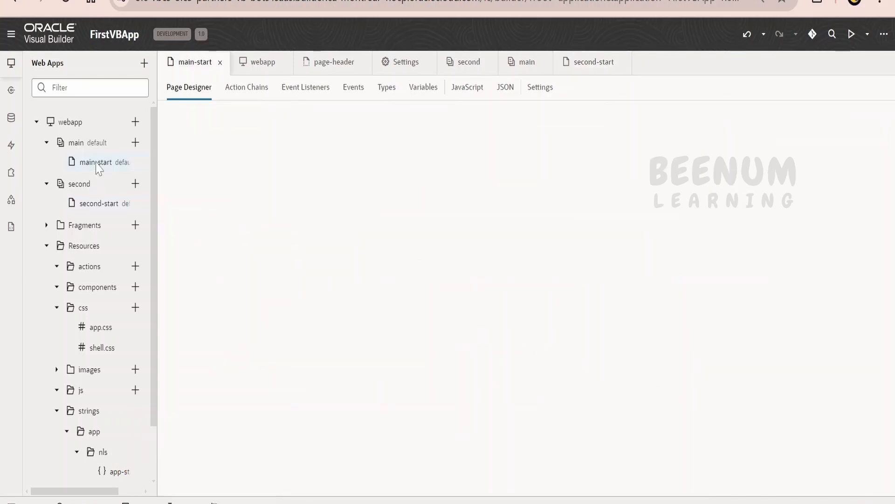
pyautogui.click(96, 162)
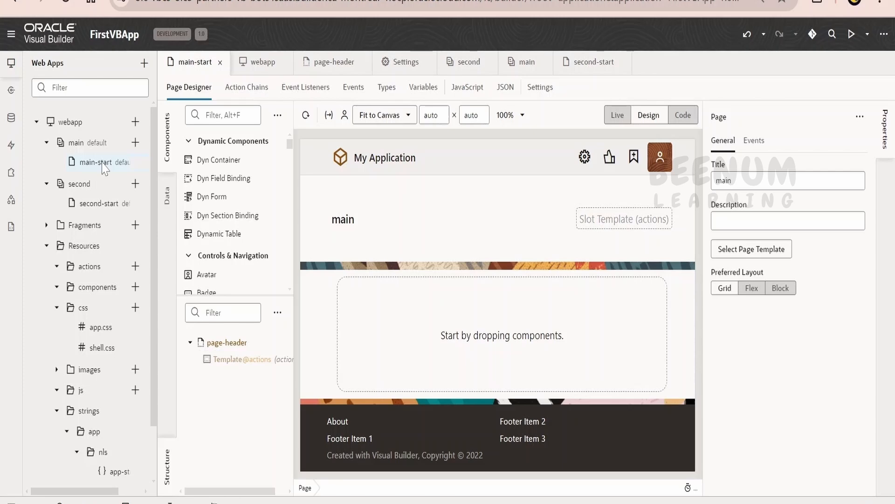
pyautogui.moveTo(420, 160)
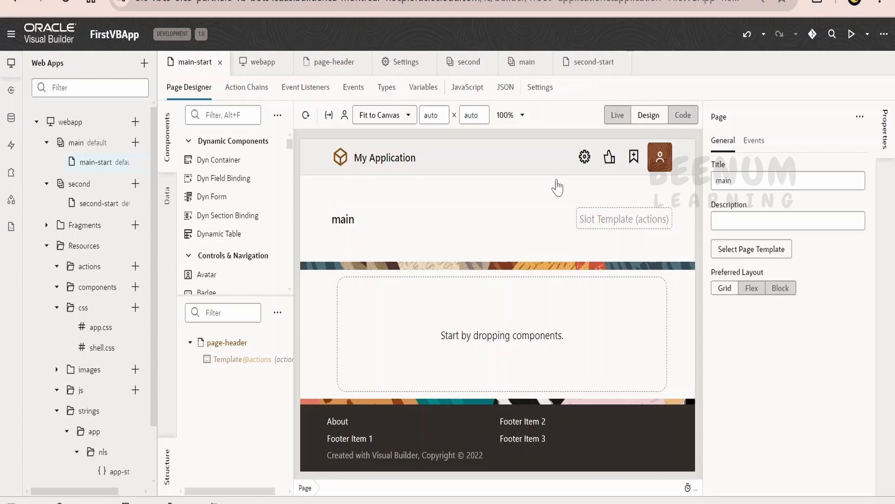
pyautogui.moveTo(574, 339)
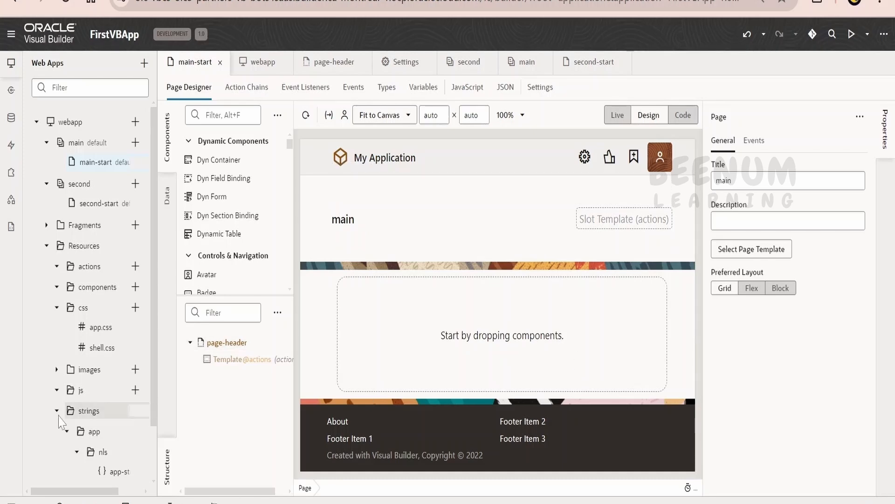
# Open the shell root page and select its Flow Container content area on the canvas
pyautogui.scroll(-3)
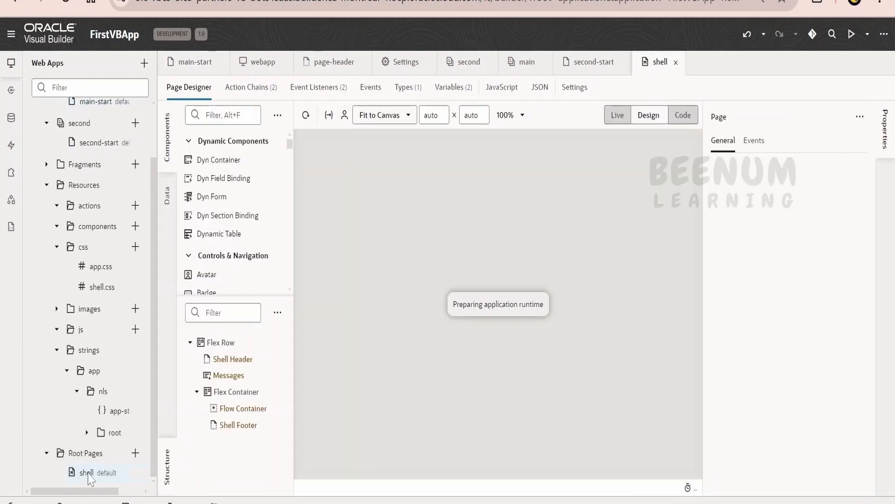
pyautogui.click(87, 472)
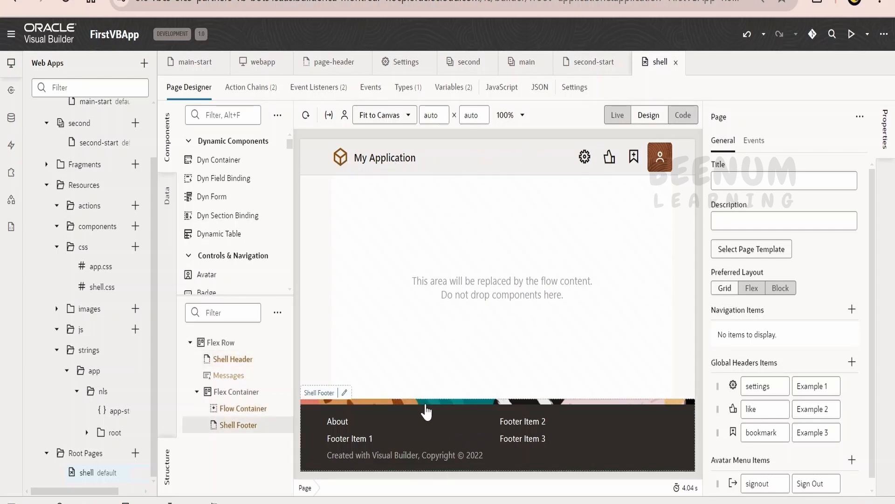
pyautogui.moveTo(364, 413)
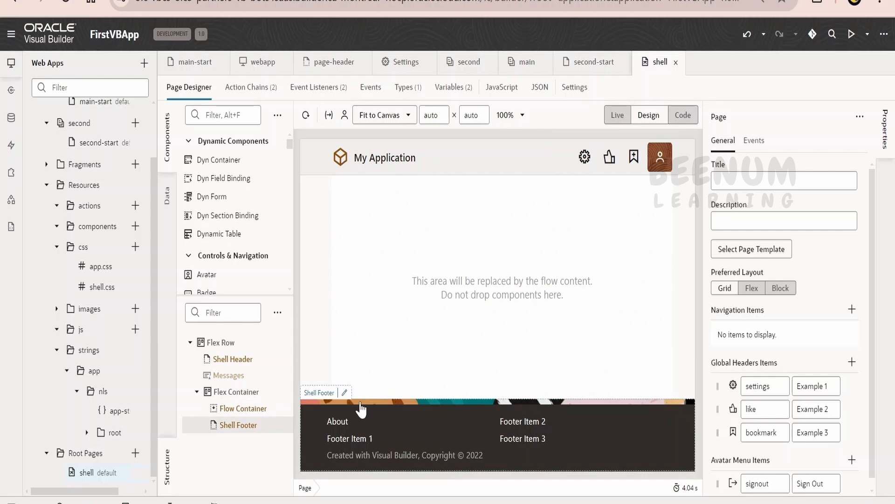
pyautogui.click(243, 408)
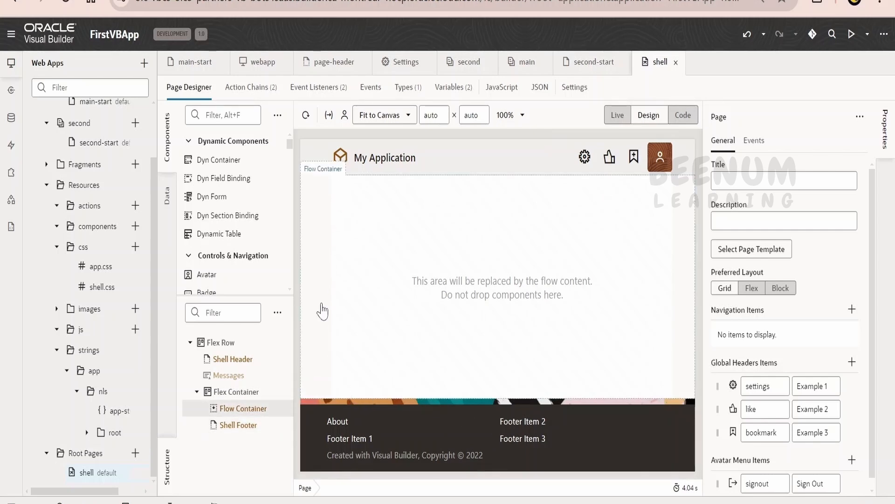
pyautogui.moveTo(496, 365)
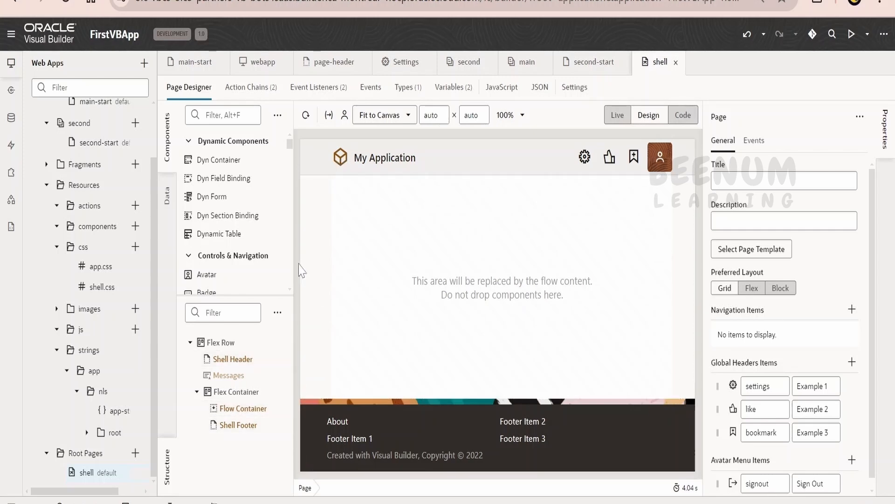
pyautogui.click(517, 369)
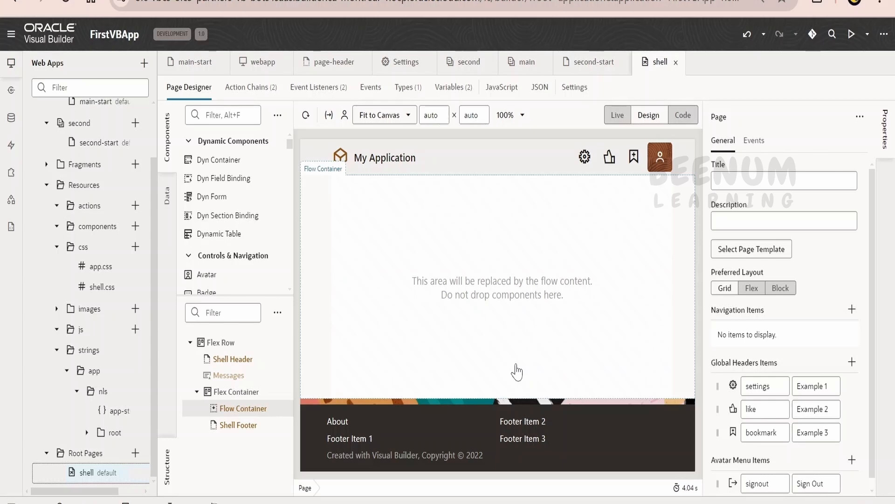
pyautogui.moveTo(535, 384)
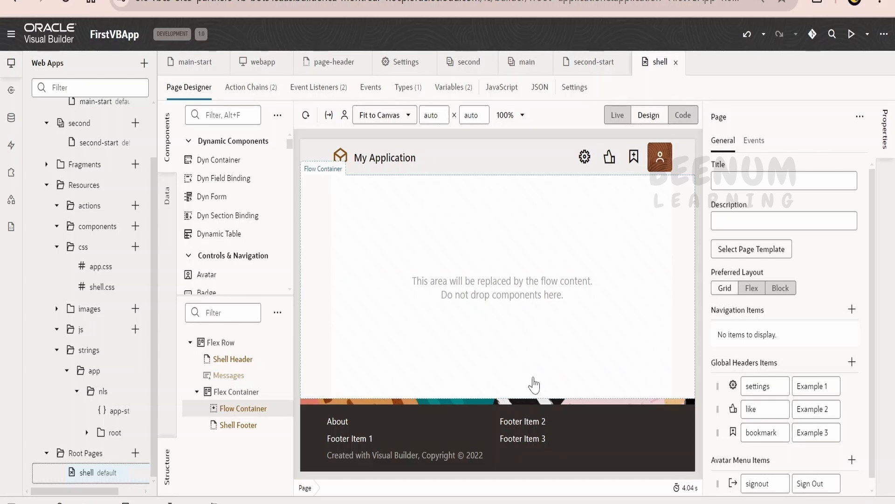
pyautogui.moveTo(553, 332)
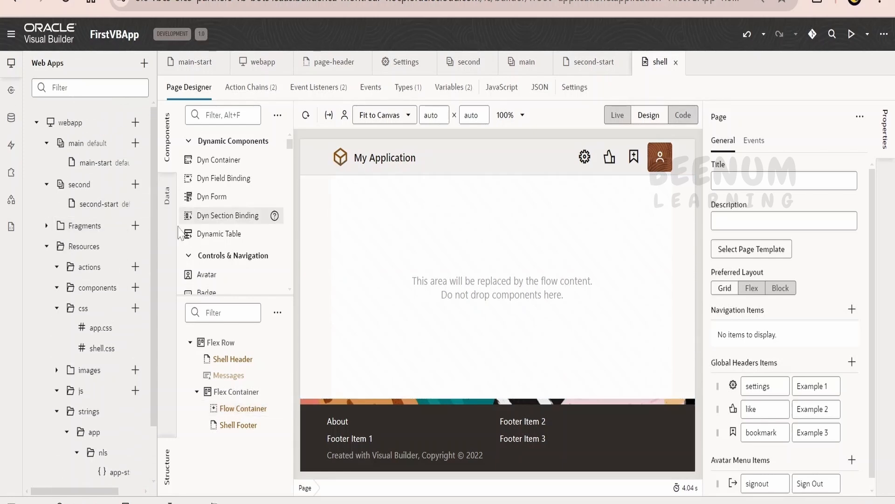
pyautogui.click(242, 408)
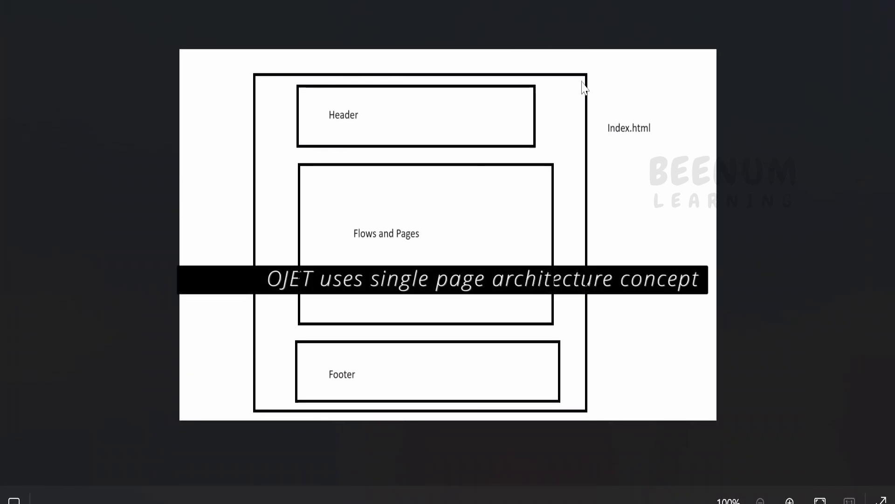
pyautogui.moveTo(671, 153)
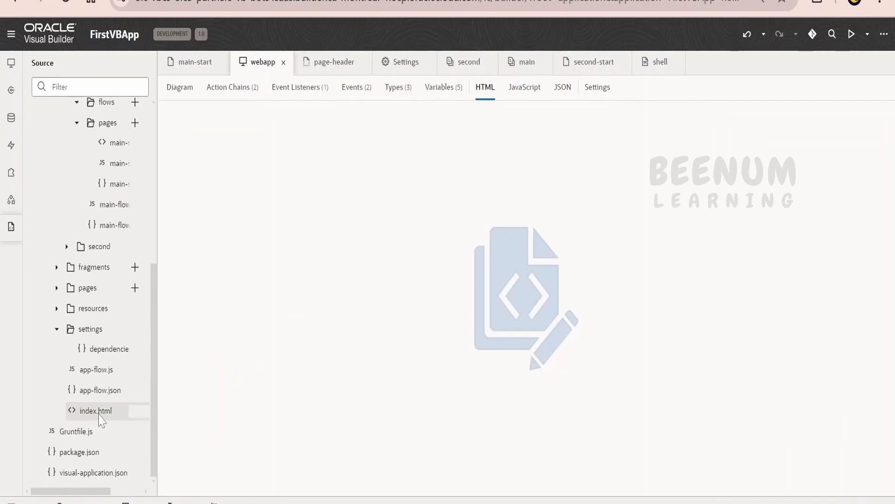
# View the app's index.html source, then return to the shell root page
pyautogui.click(95, 411)
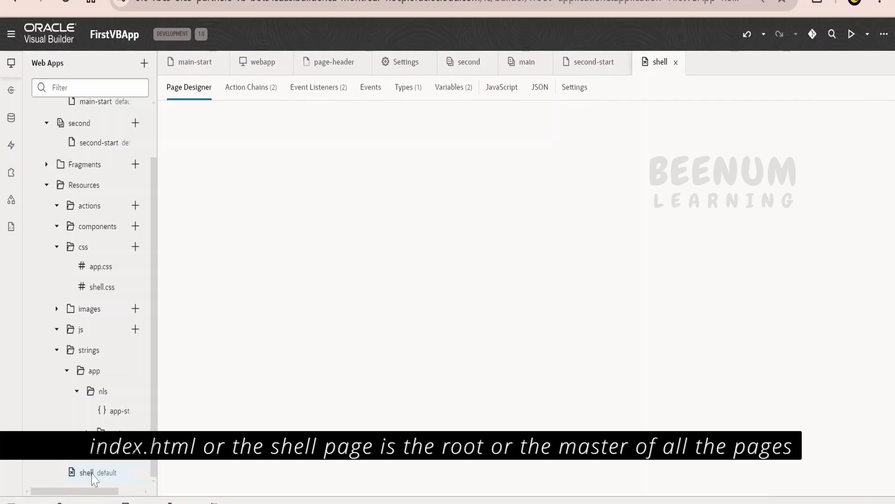
pyautogui.click(86, 472)
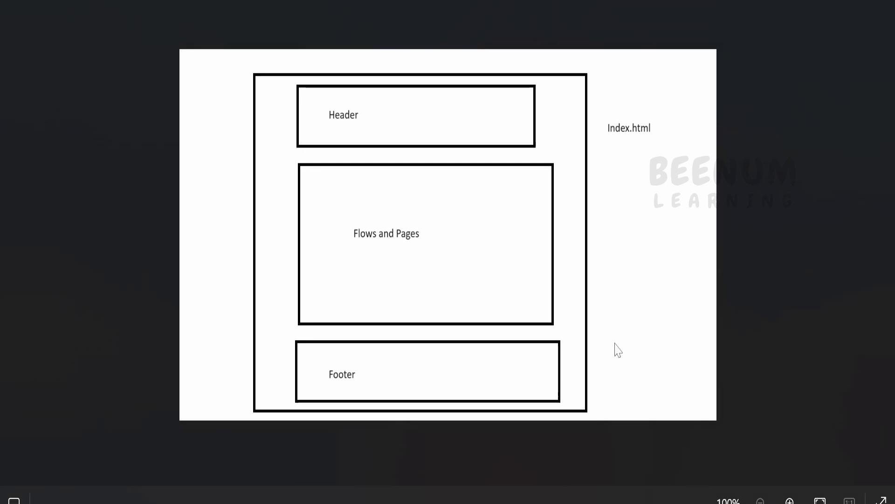
pyautogui.moveTo(644, 150)
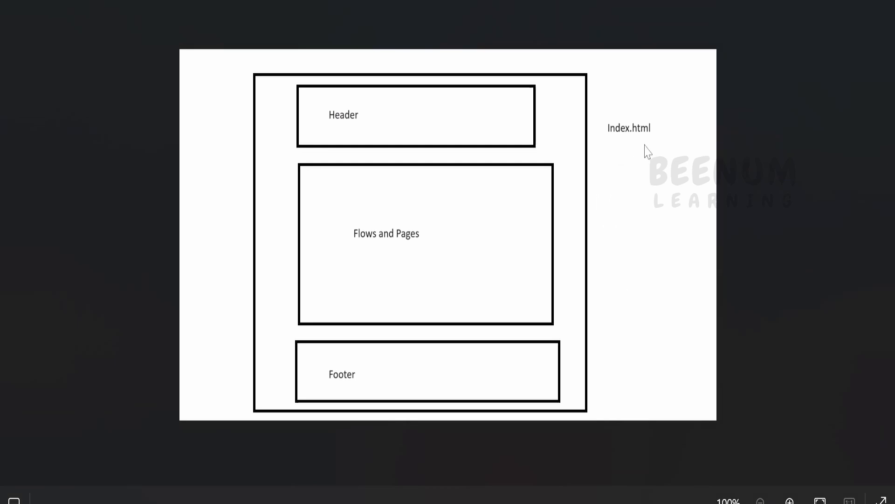
pyautogui.moveTo(420, 166)
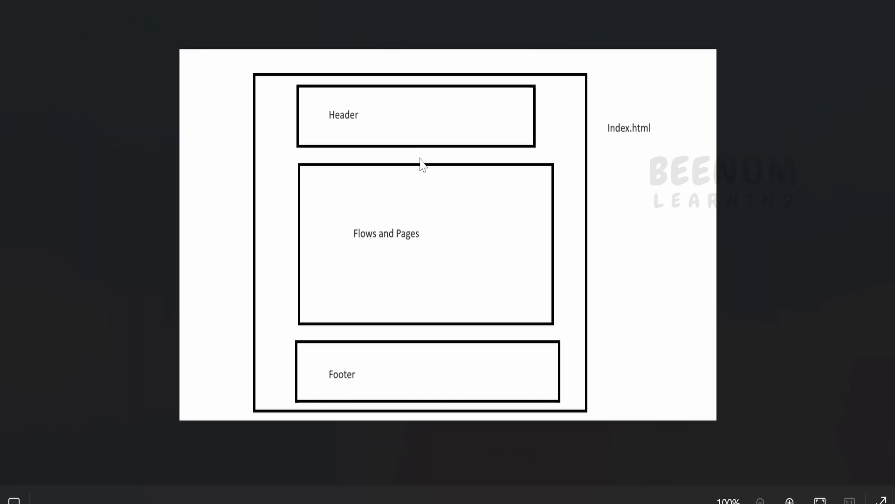
pyautogui.moveTo(444, 387)
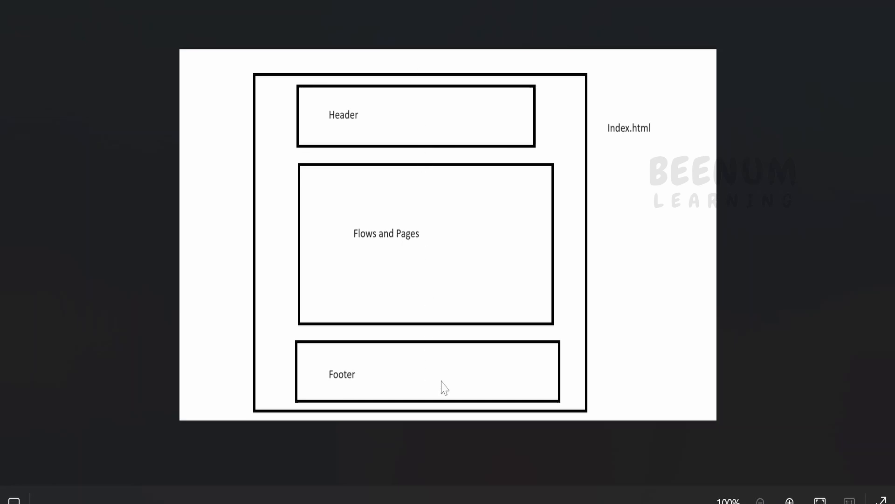
pyautogui.moveTo(425, 376)
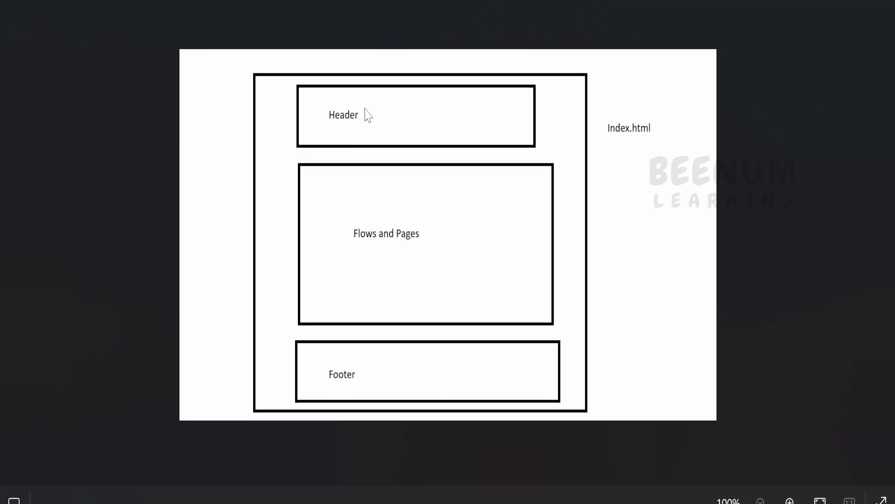
pyautogui.moveTo(338, 411)
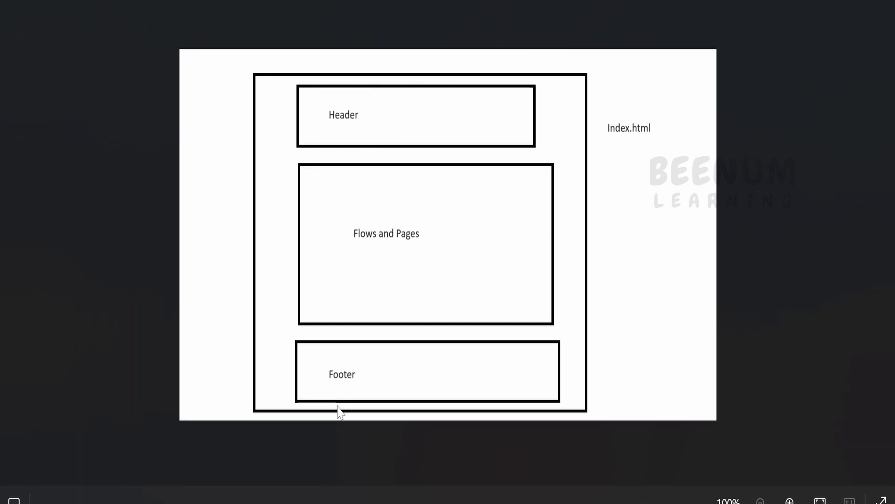
pyautogui.moveTo(337, 391)
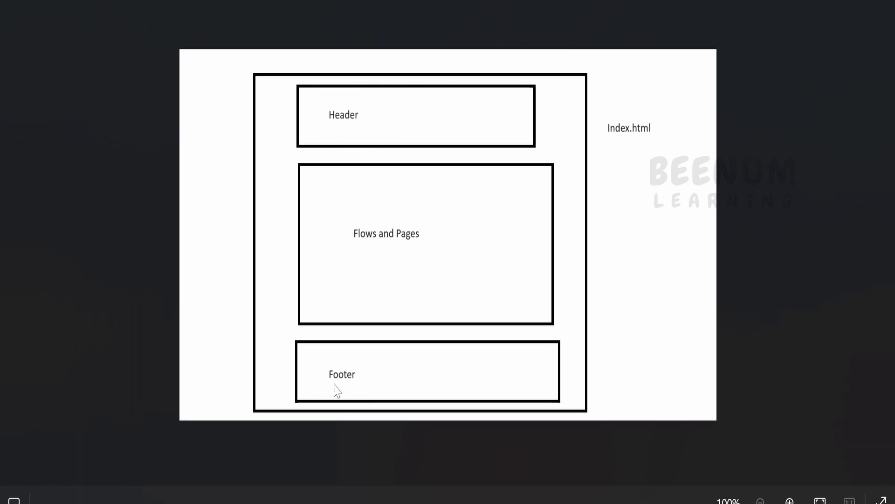
pyautogui.moveTo(319, 191)
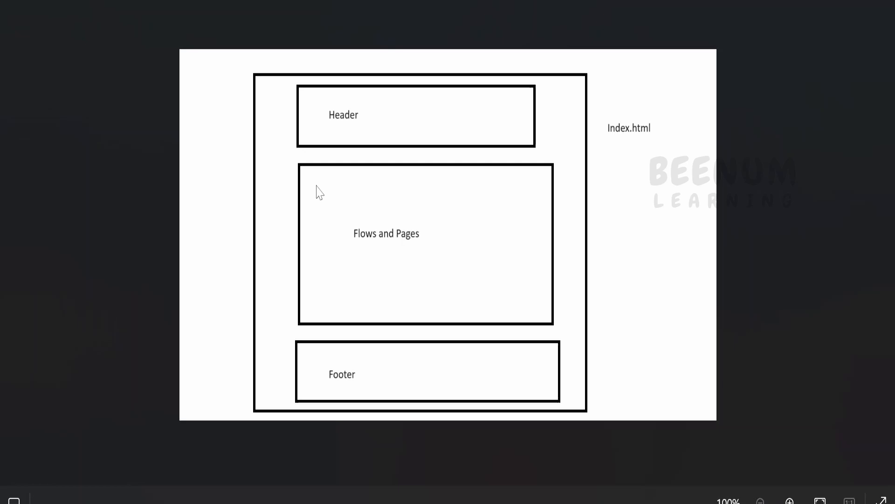
pyautogui.moveTo(484, 300)
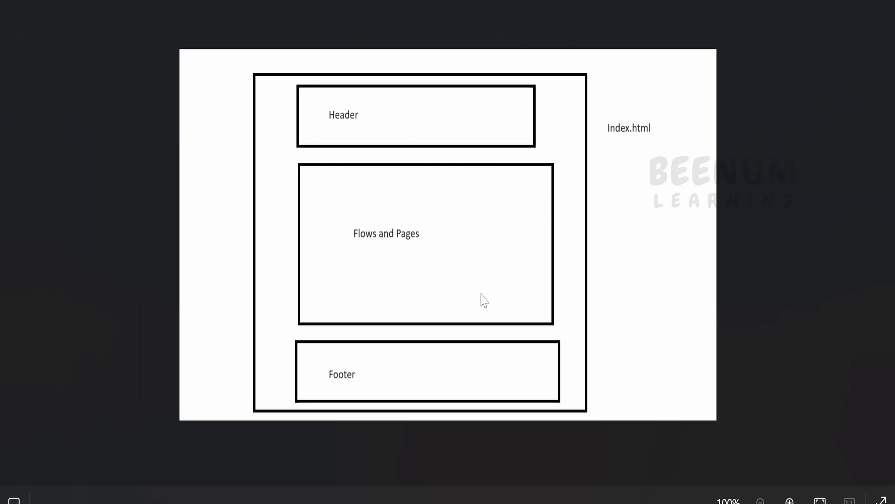
pyautogui.moveTo(344, 310)
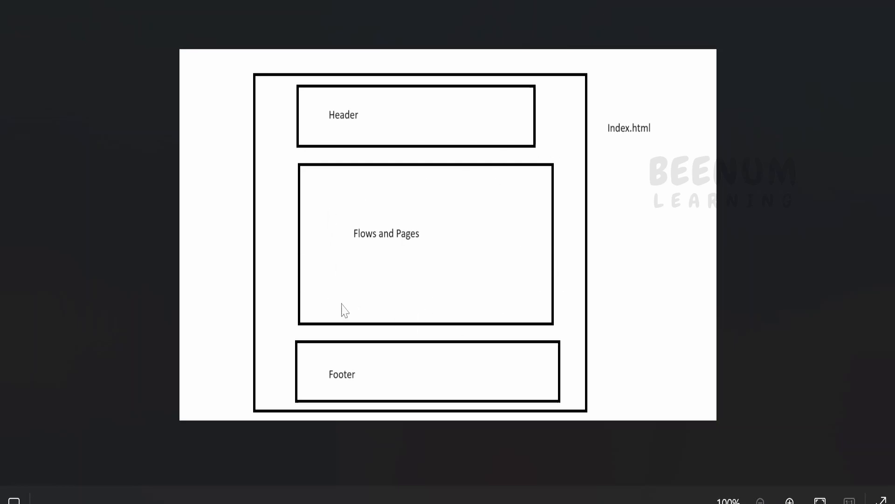
pyautogui.moveTo(393, 311)
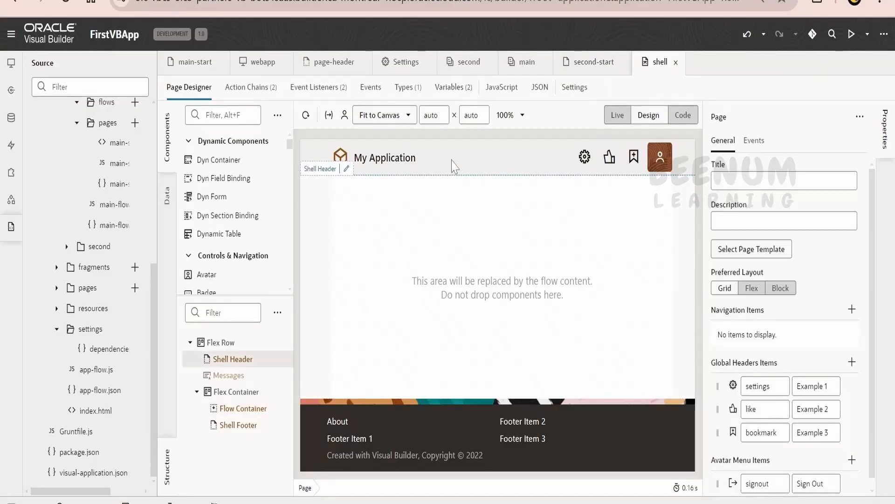
# Select the shell's Flow Container, then switch the navigator to Web Apps to list the main and second flows
pyautogui.click(242, 408)
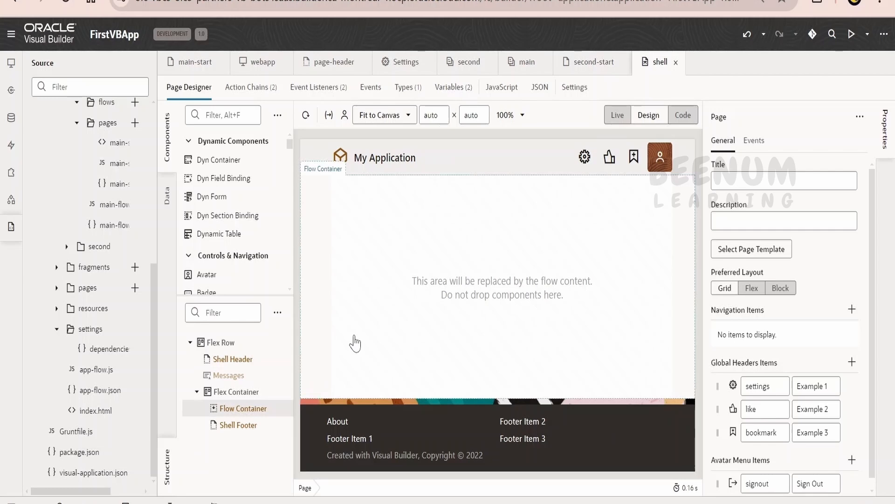
pyautogui.moveTo(584, 283)
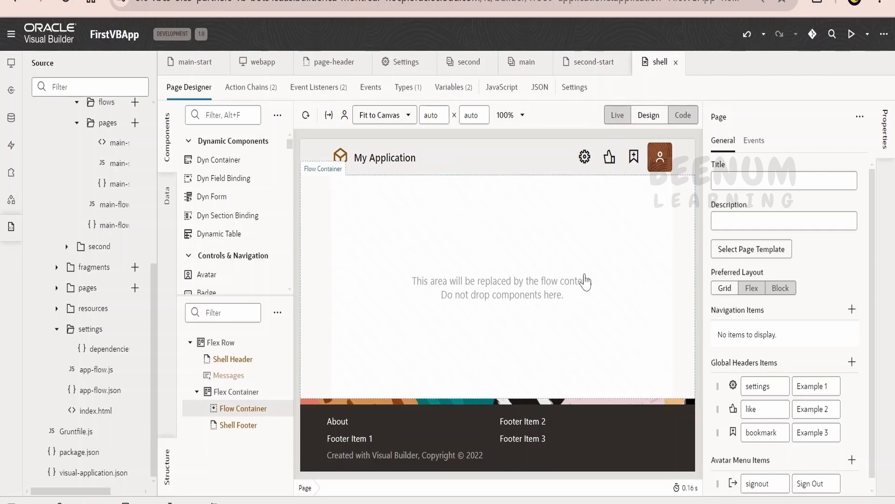
pyautogui.moveTo(515, 317)
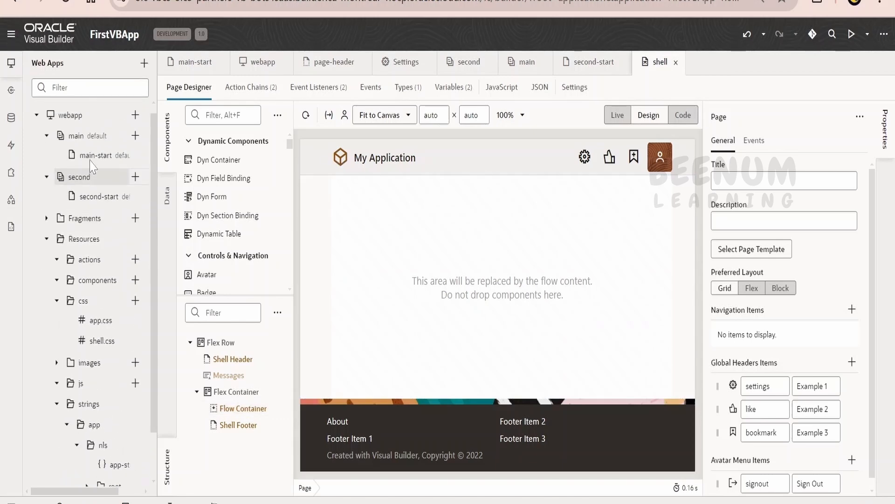
pyautogui.click(242, 409)
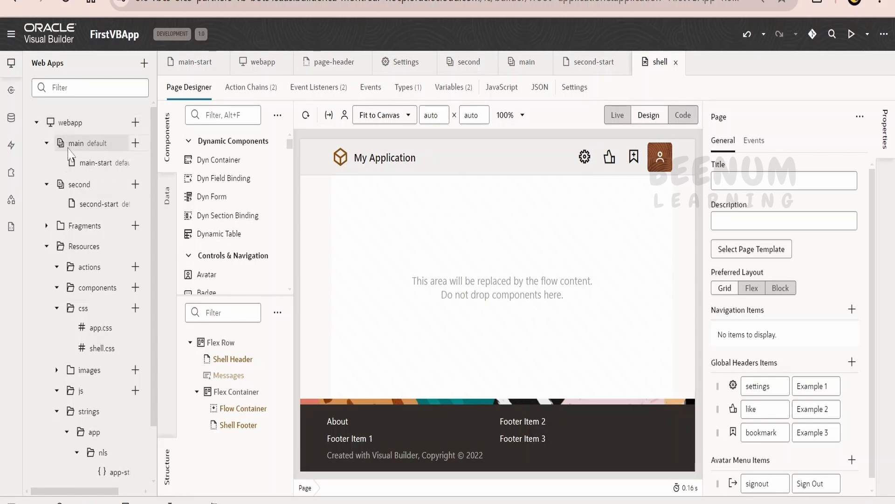
pyautogui.click(242, 409)
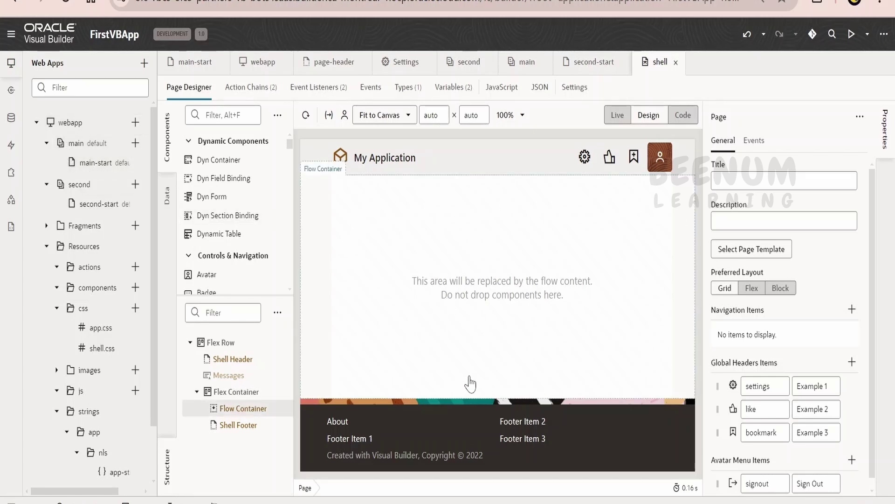
pyautogui.moveTo(647, 265)
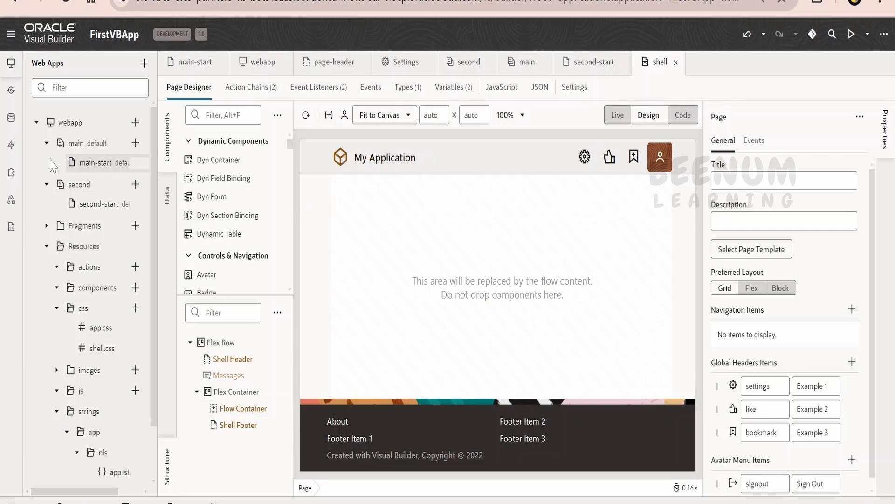
pyautogui.click(194, 61)
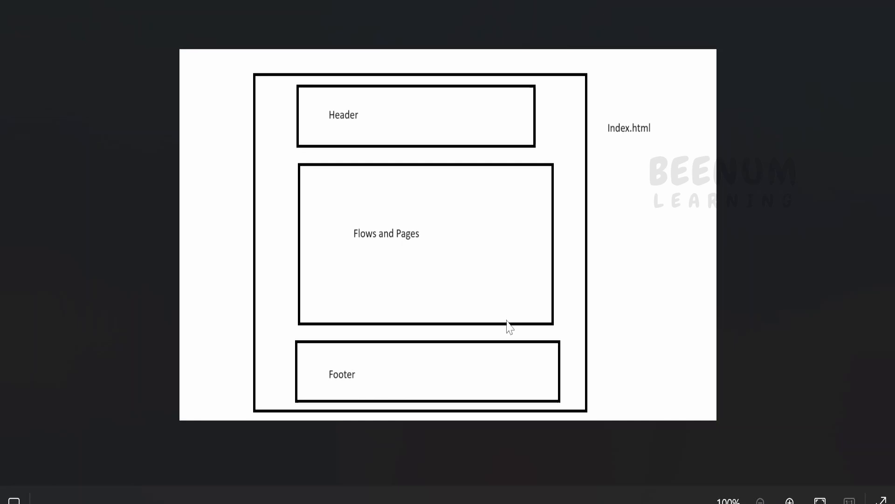
pyautogui.moveTo(441, 251)
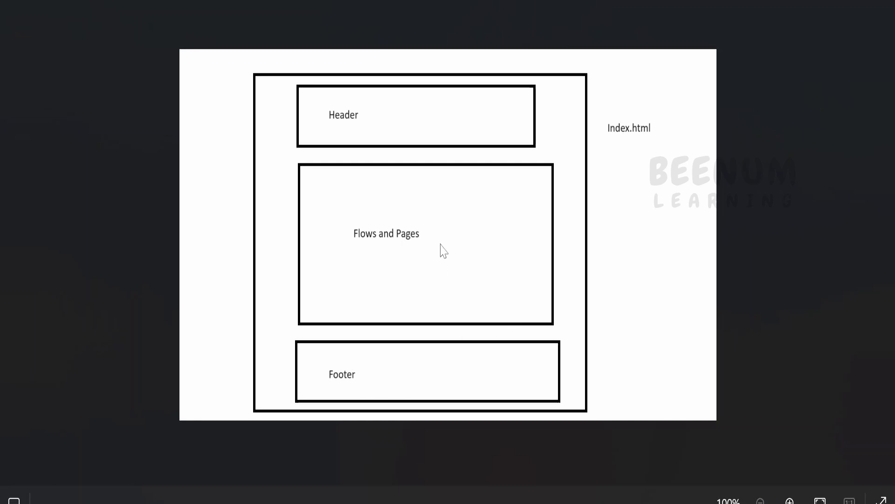
pyautogui.moveTo(321, 229)
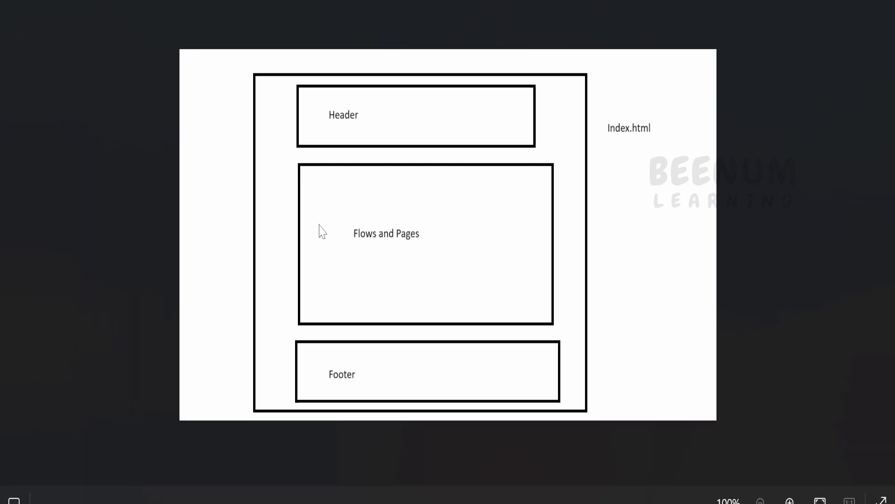
pyautogui.moveTo(453, 346)
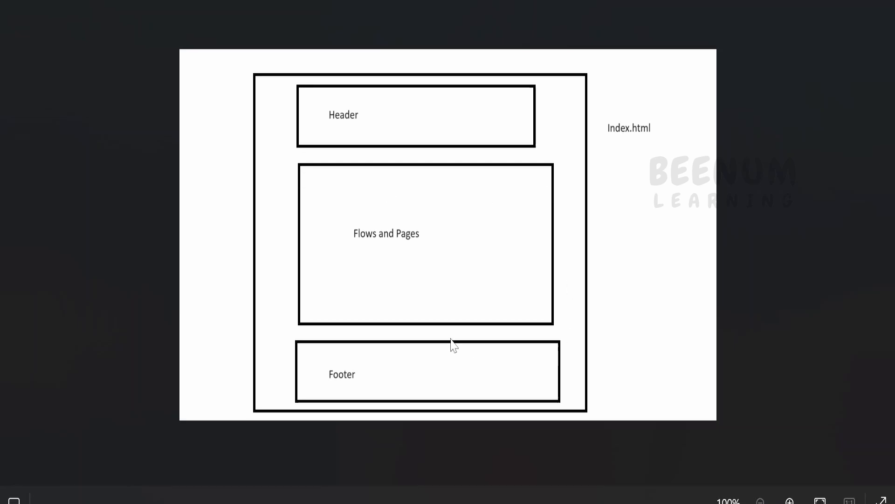
pyautogui.moveTo(439, 166)
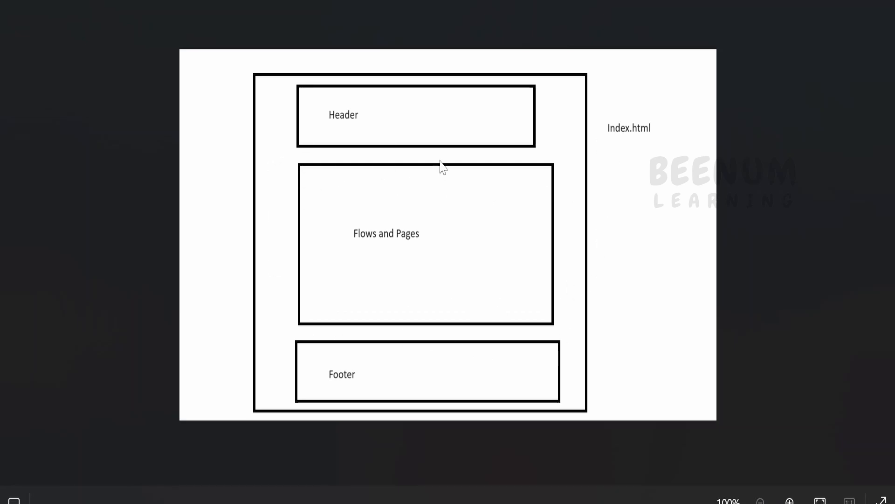
pyautogui.moveTo(294, 127)
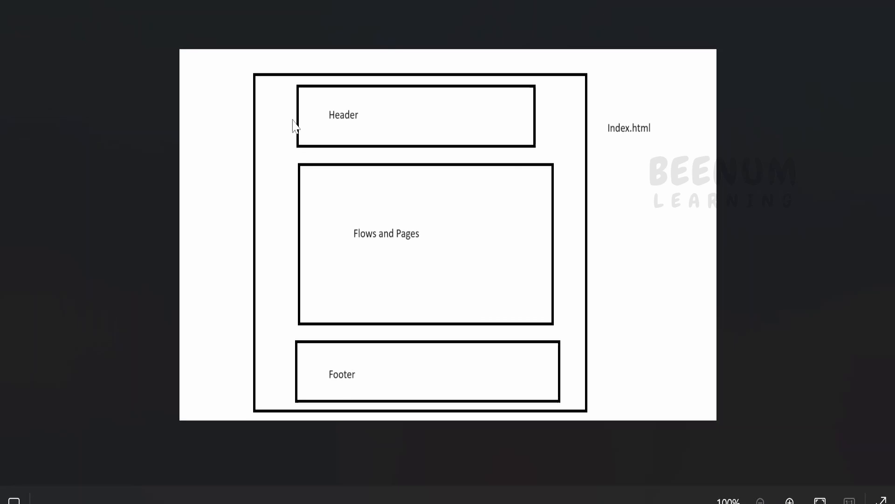
pyautogui.moveTo(324, 257)
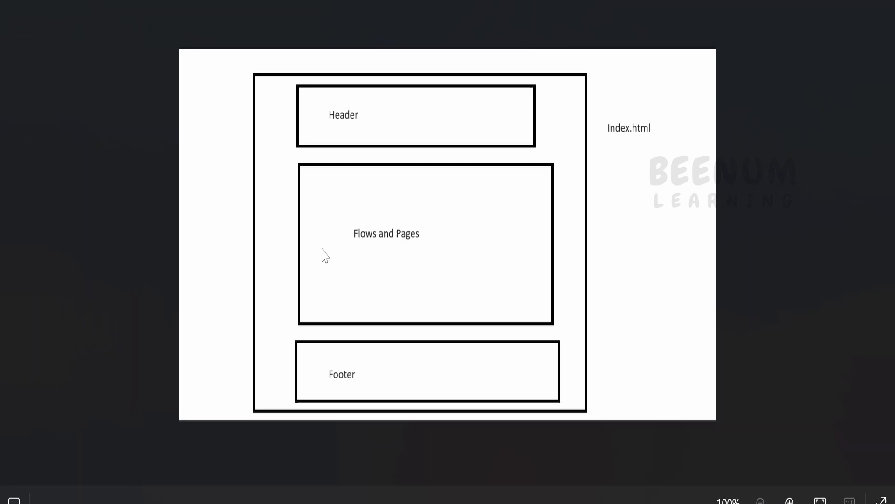
pyautogui.moveTo(360, 254)
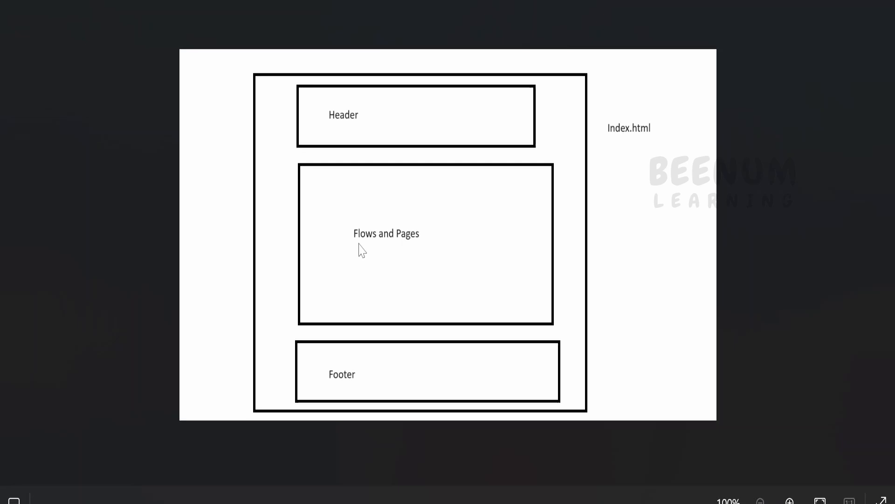
pyautogui.moveTo(522, 188)
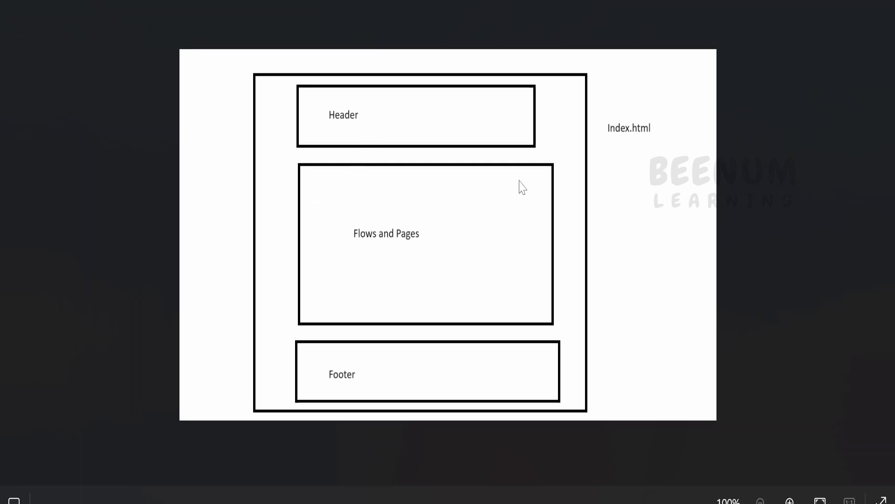
pyautogui.moveTo(280, 289)
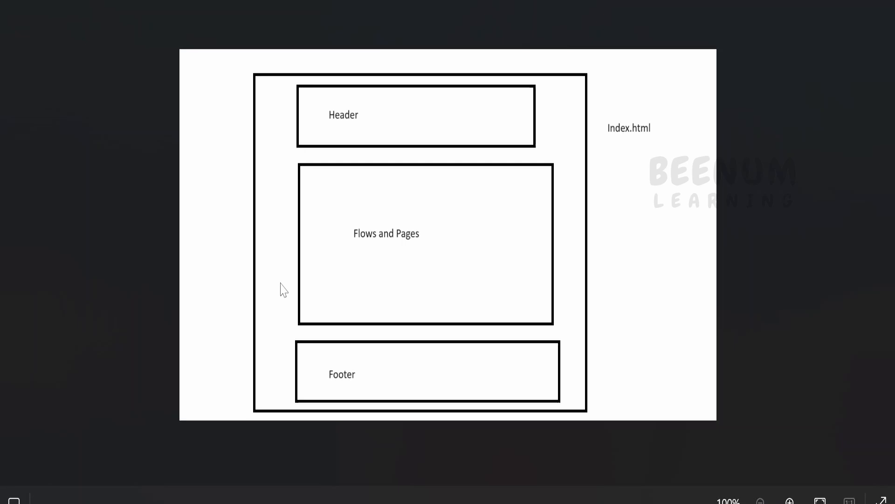
pyautogui.moveTo(419, 457)
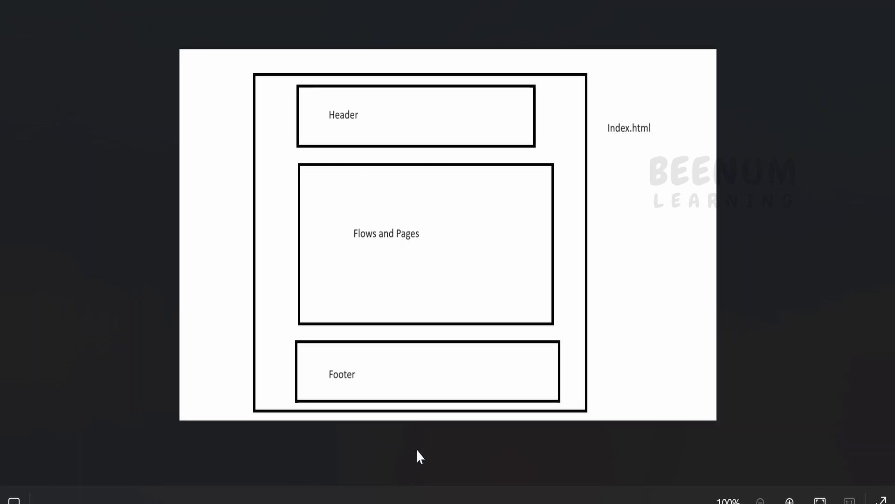
pyautogui.moveTo(283, 130)
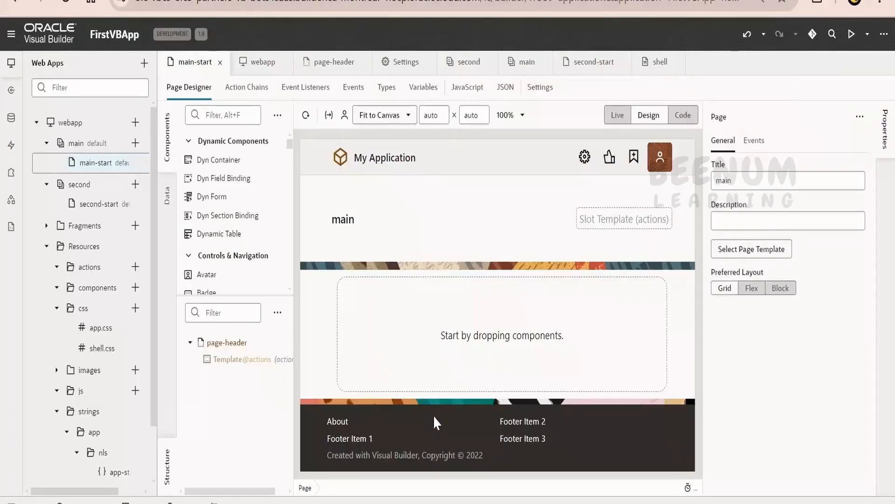
pyautogui.moveTo(442, 315)
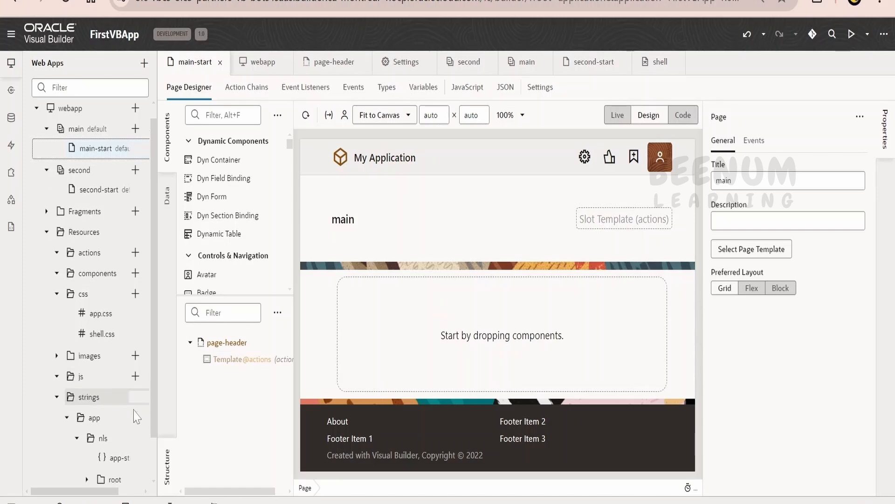
# Scroll the navigator down to the Root Pages section with the shell page
pyautogui.scroll(-3)
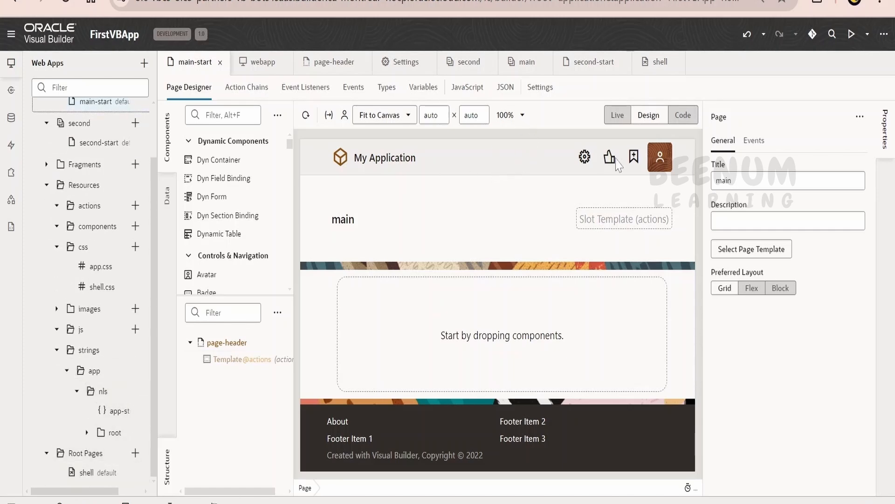
pyautogui.moveTo(404, 426)
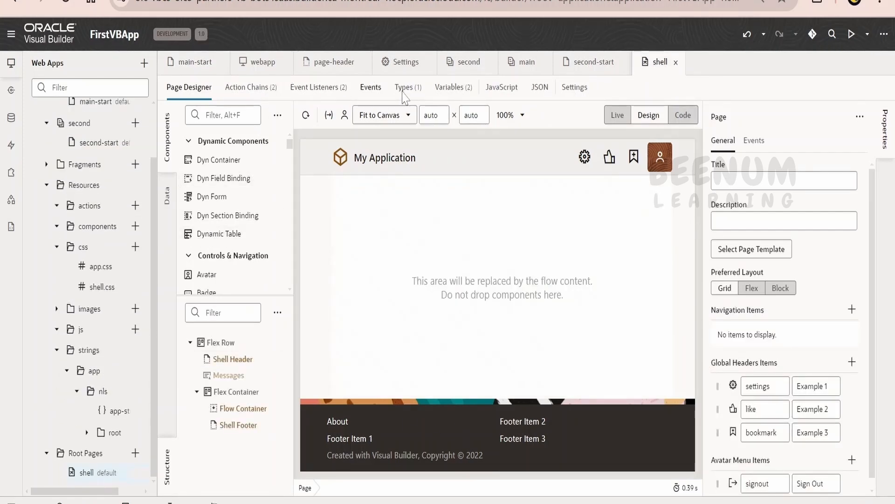
# View the shell page's flow-content placeholder, then reopen the main flow's main-start page
pyautogui.click(233, 358)
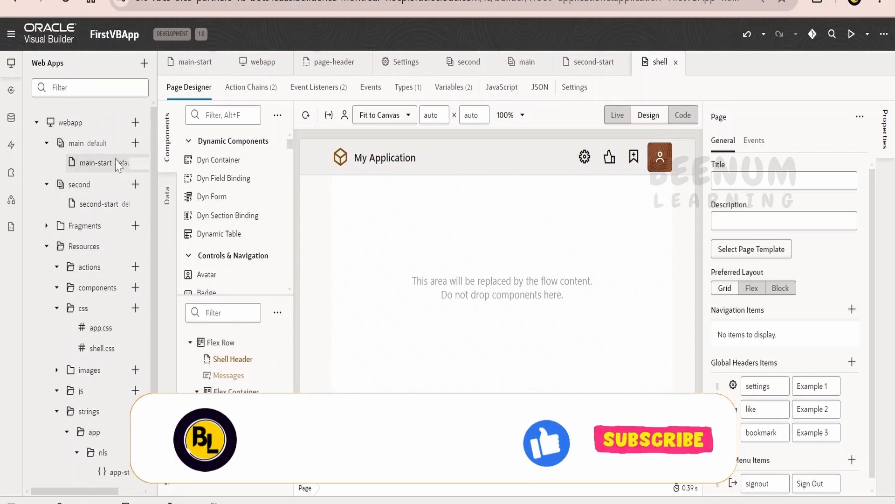
pyautogui.click(96, 162)
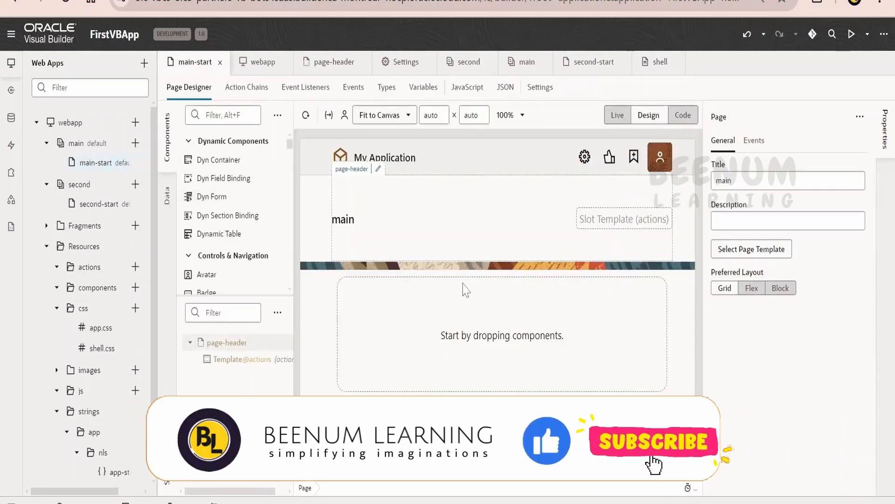